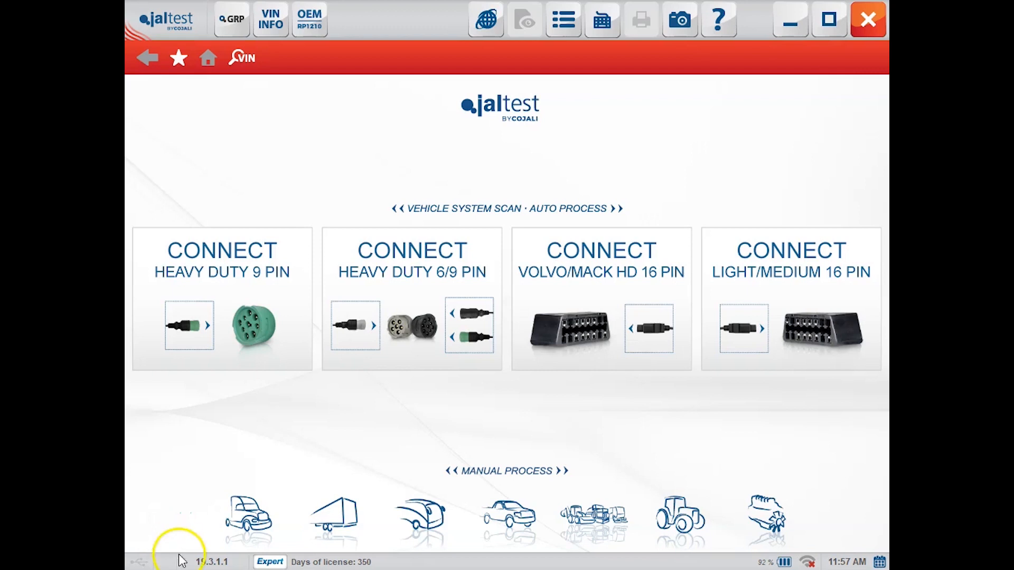
mouse_move(164, 439)
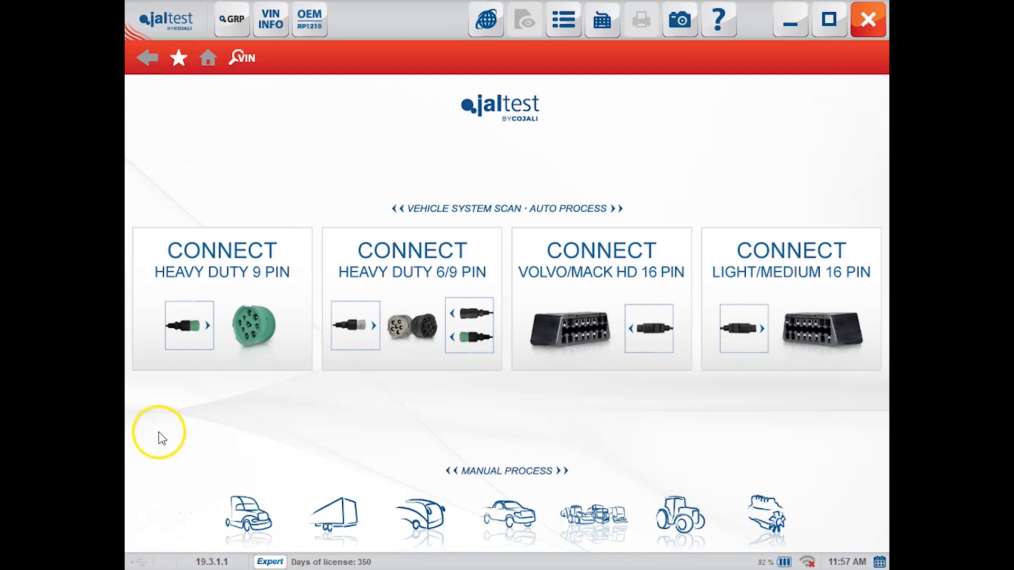
Choose the off-highway vehicles category from the Manual Process row.
click(589, 511)
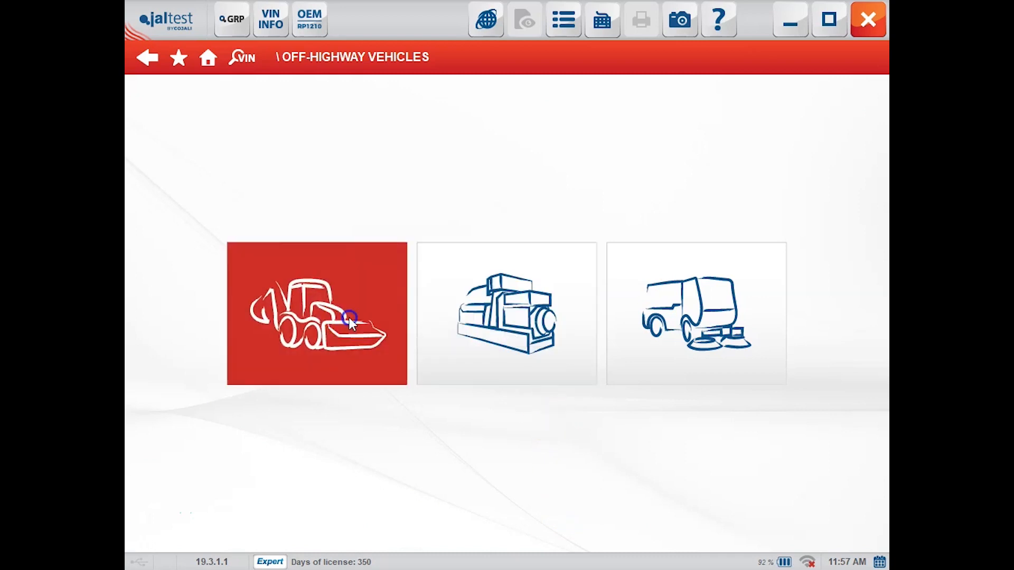
Choose Off-Highway & Construction Equipment and select TAKEUCHI from the brand list.
click(316, 318)
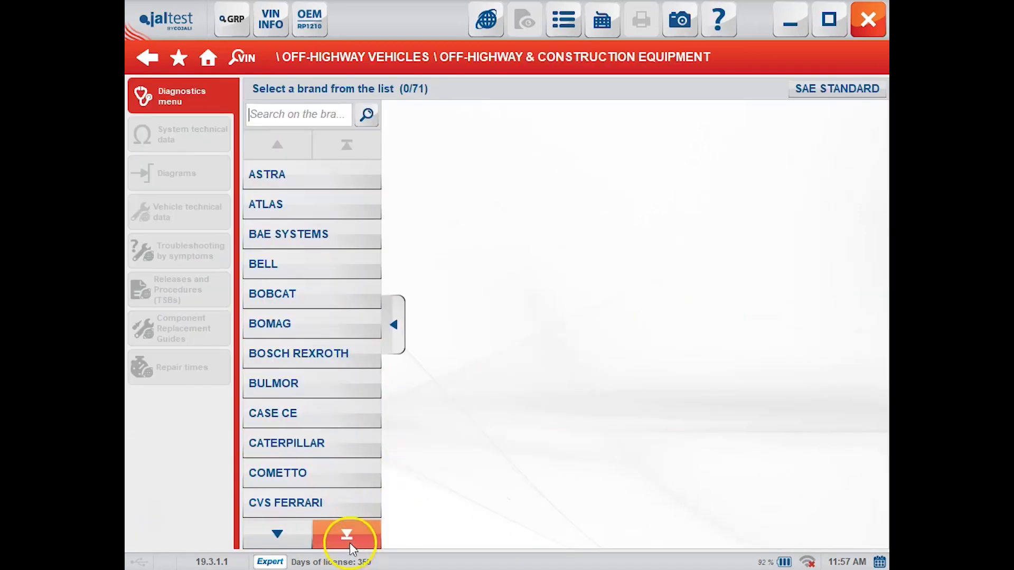
click(346, 536)
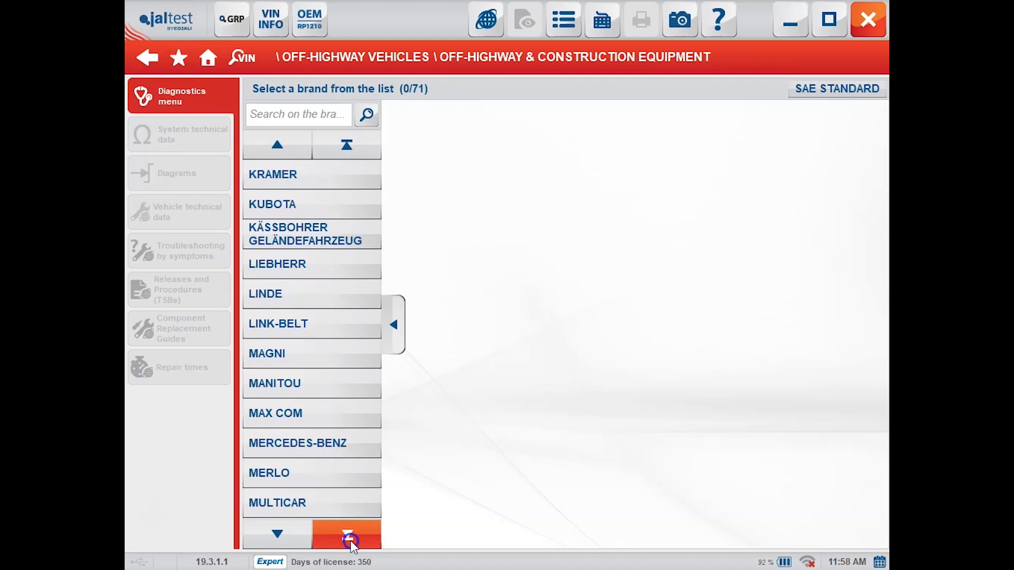
click(346, 537)
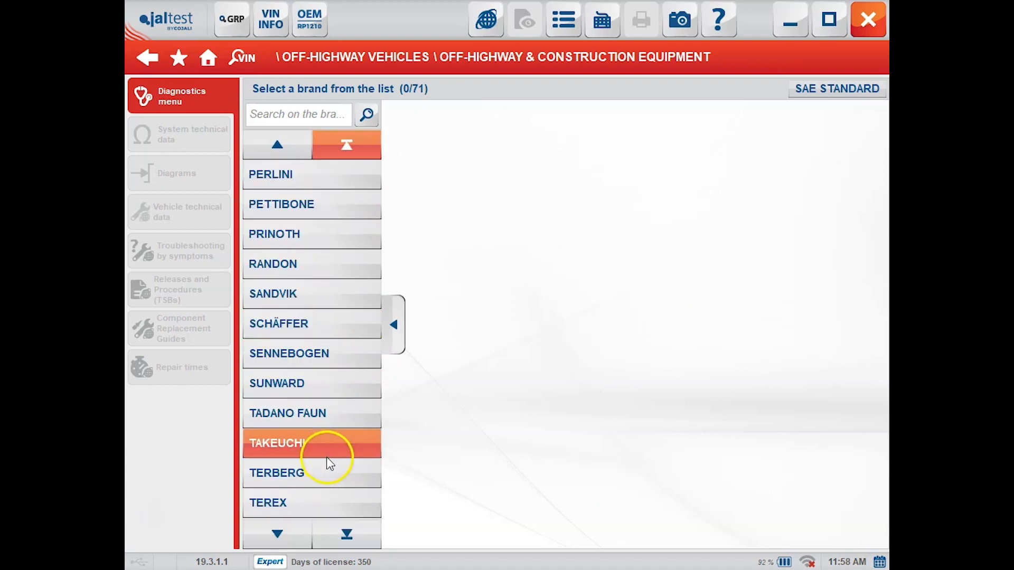
click(294, 443)
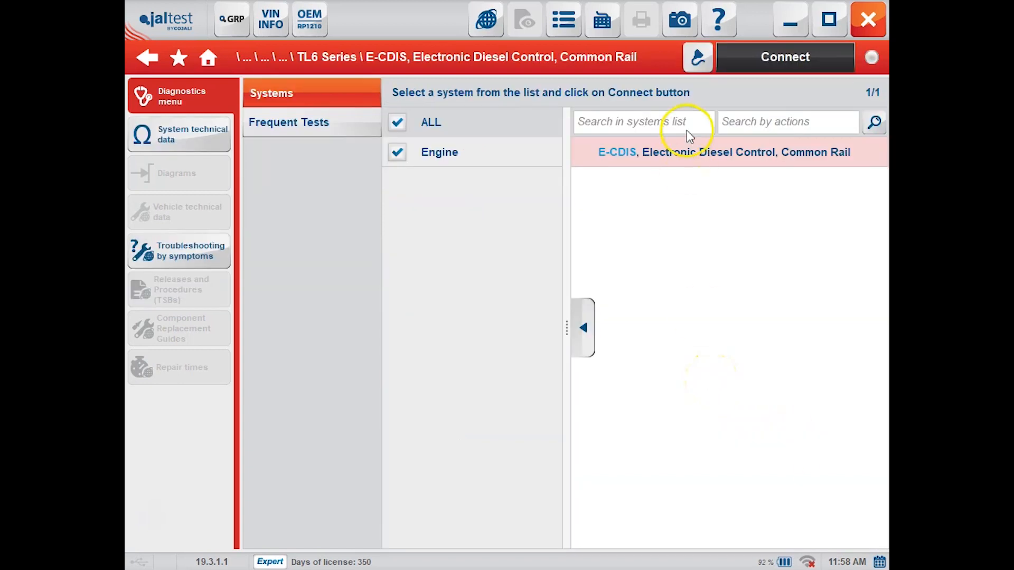
Connect directly to the E-CDIS engine ECU as the variant with diesel particulate filter.
click(785, 57)
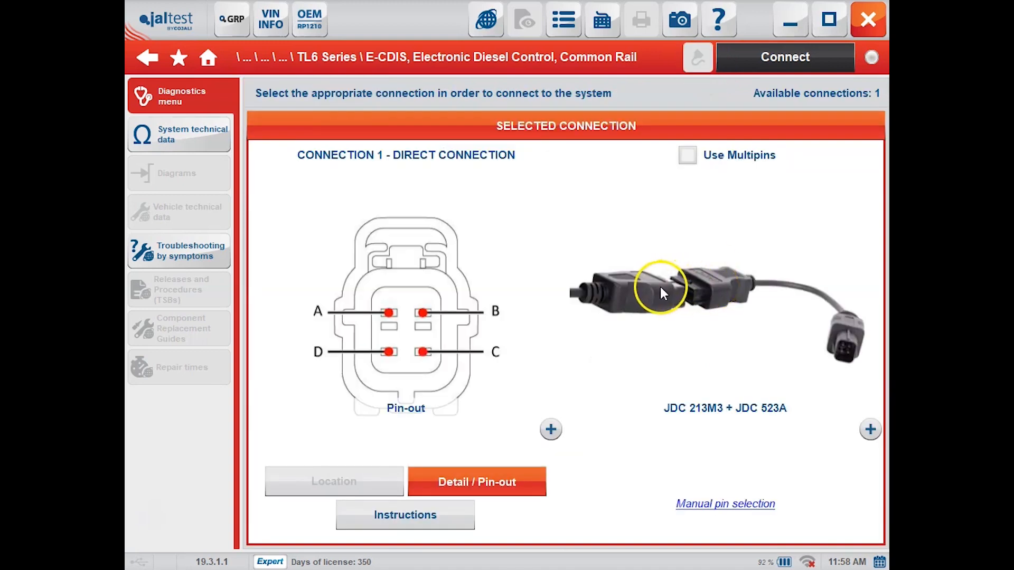
mouse_move(779, 65)
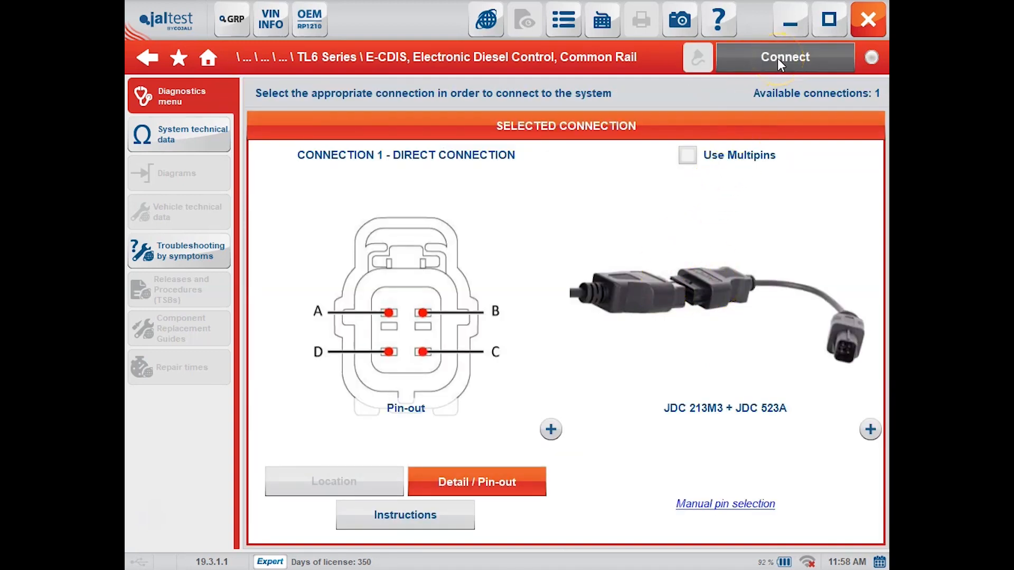
click(784, 57)
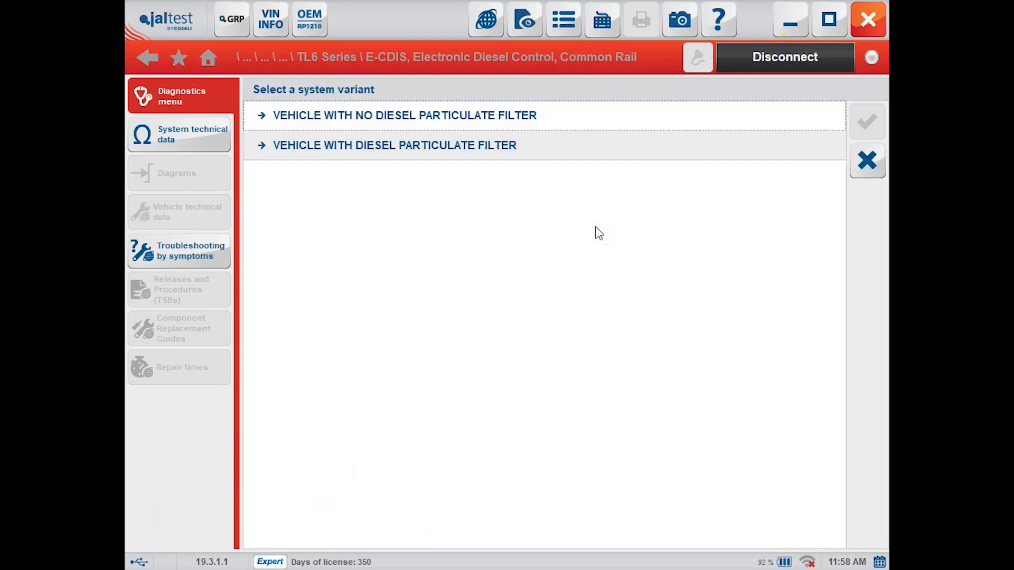
click(394, 145)
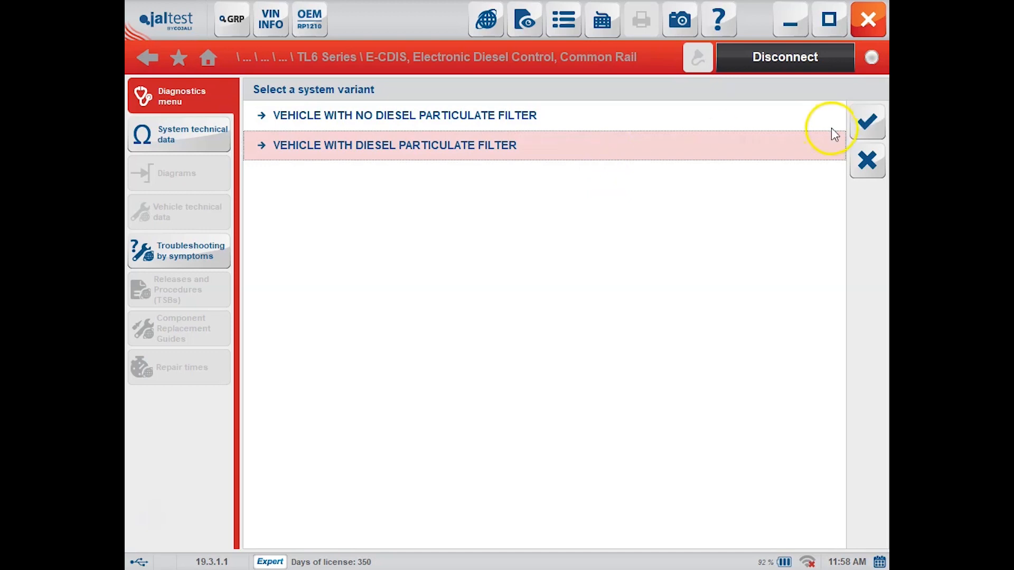
click(868, 121)
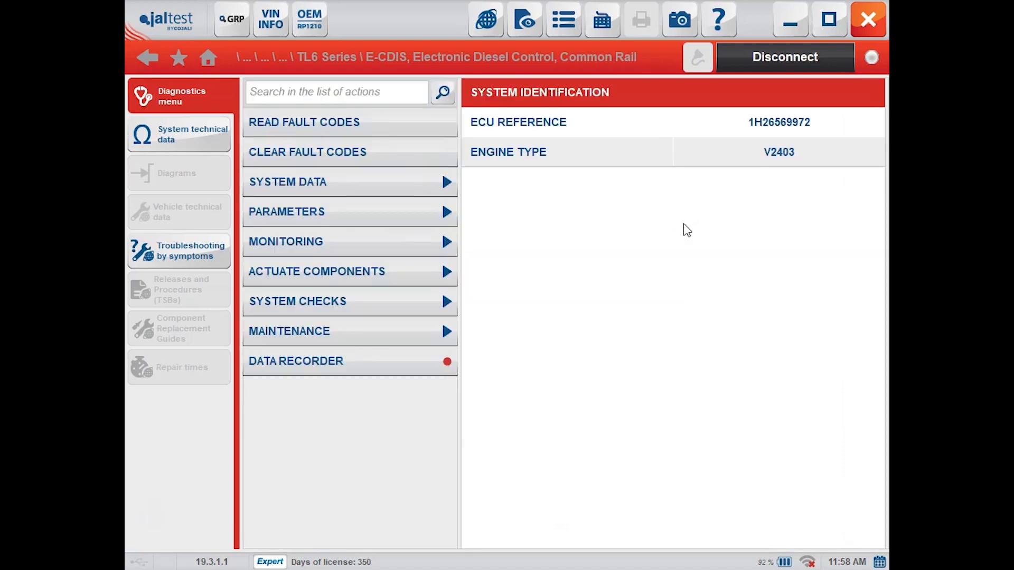
Read the fault codes, view the system data, then show the parameters actions.
click(325, 122)
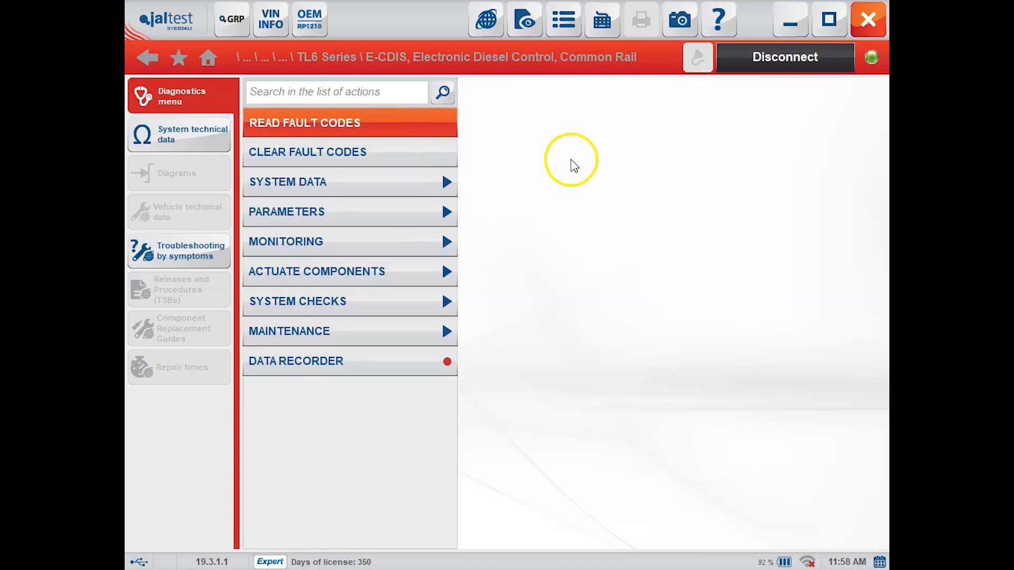
click(304, 123)
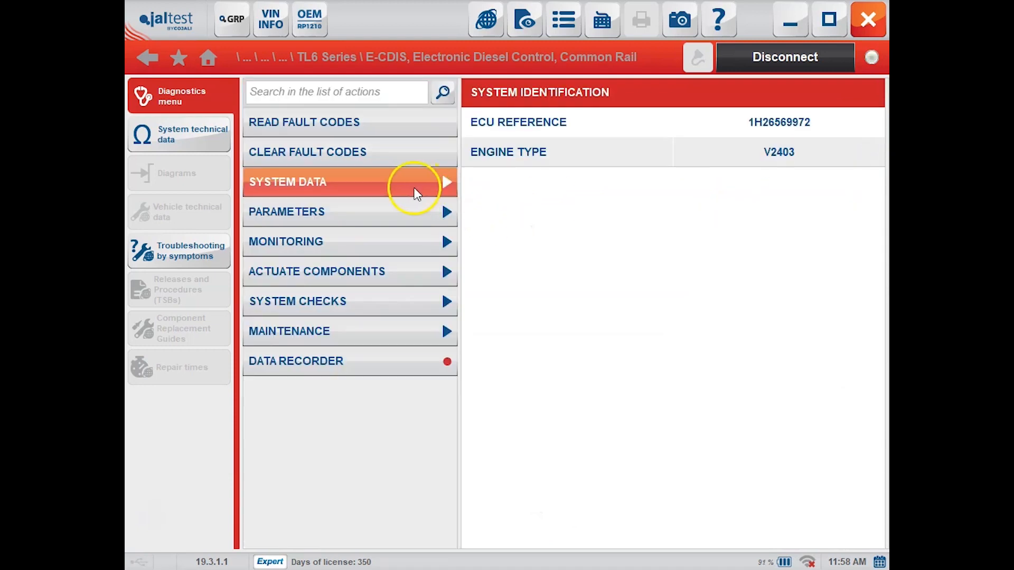
click(309, 181)
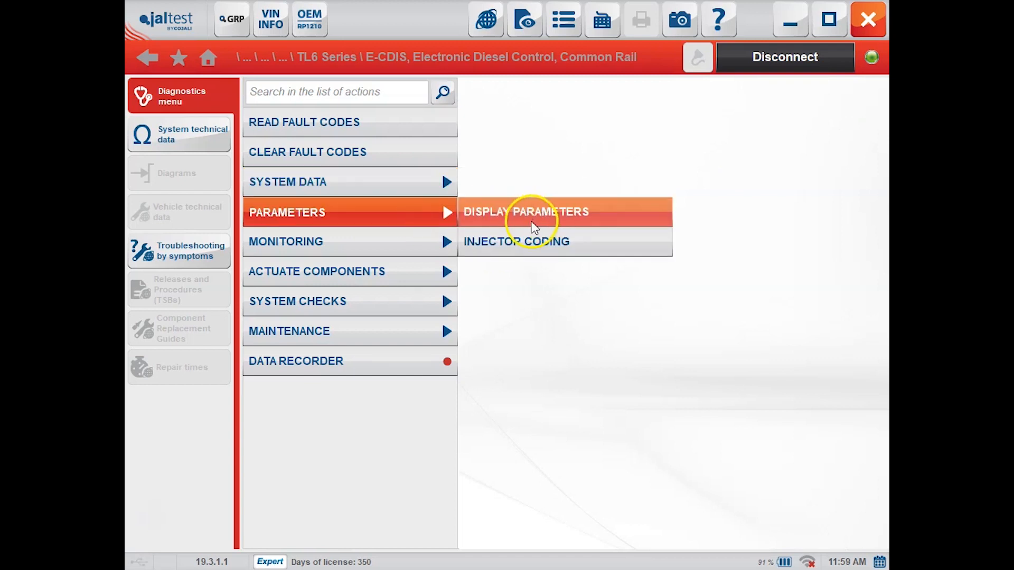
mouse_move(419, 243)
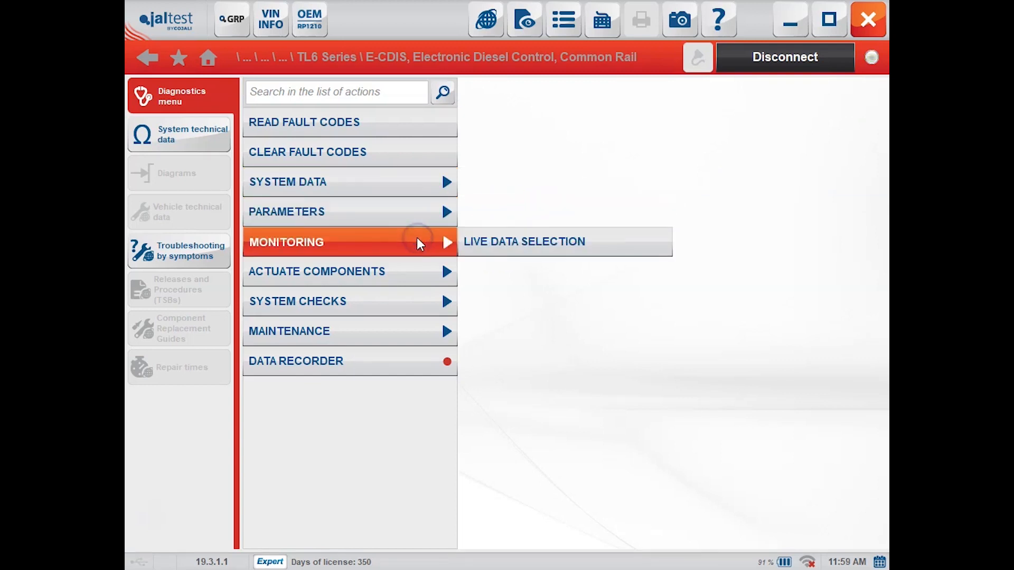
Page through all live engine measurements and bring up the live data selection list.
click(524, 241)
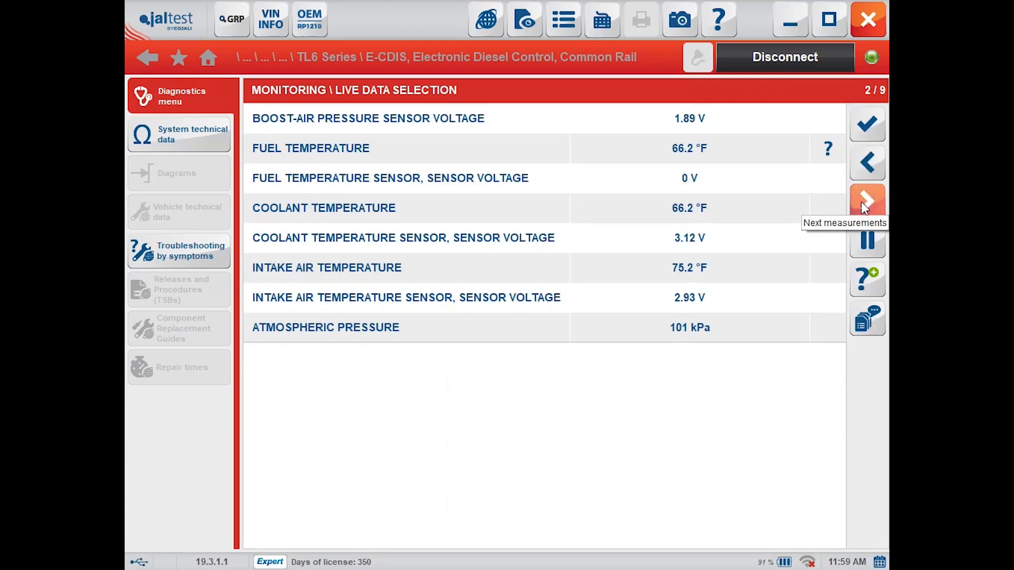
click(866, 200)
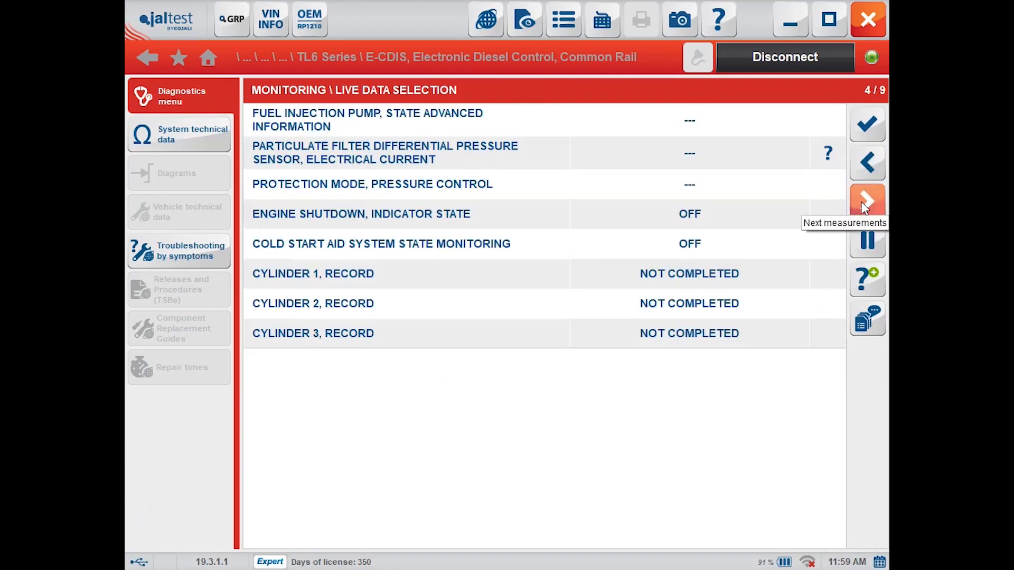
click(867, 200)
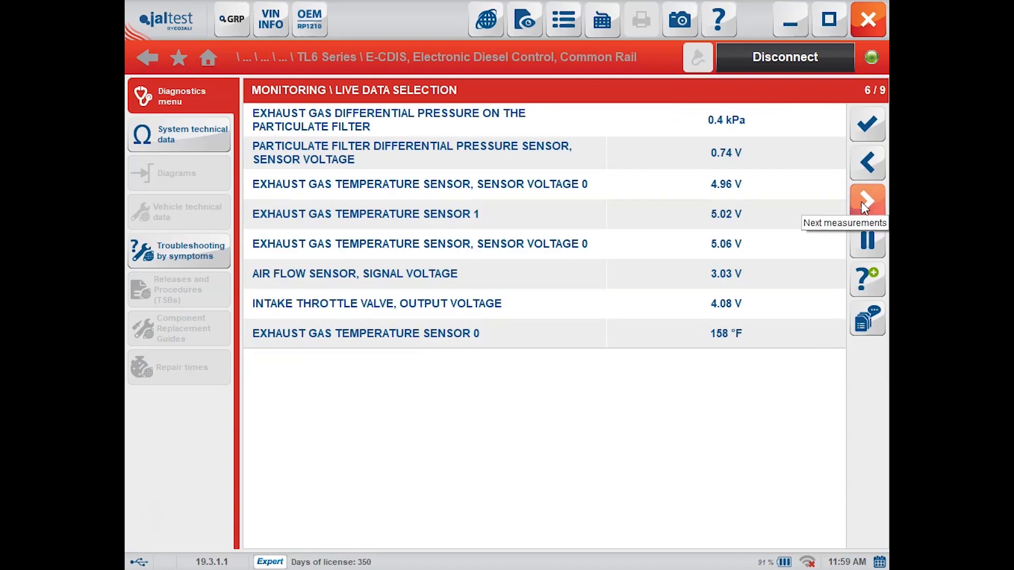
click(867, 200)
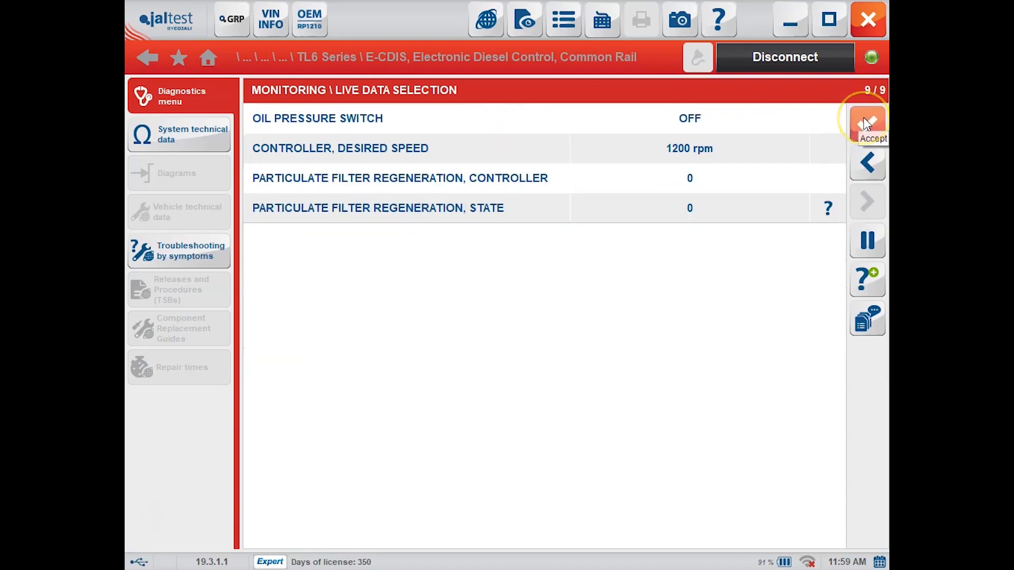
click(867, 117)
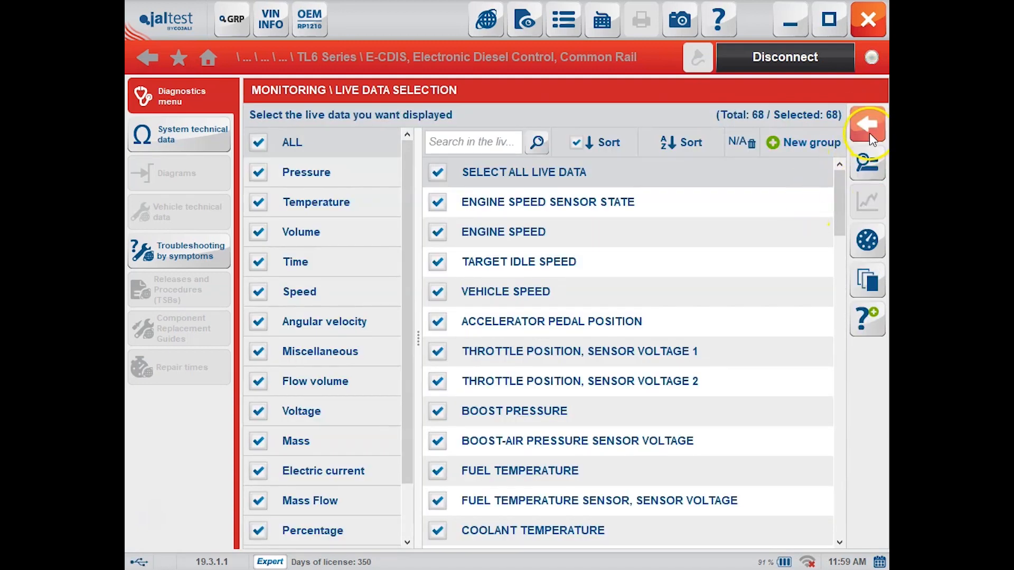
Display the selected live data as gauges across three pages, then leave live data.
click(868, 124)
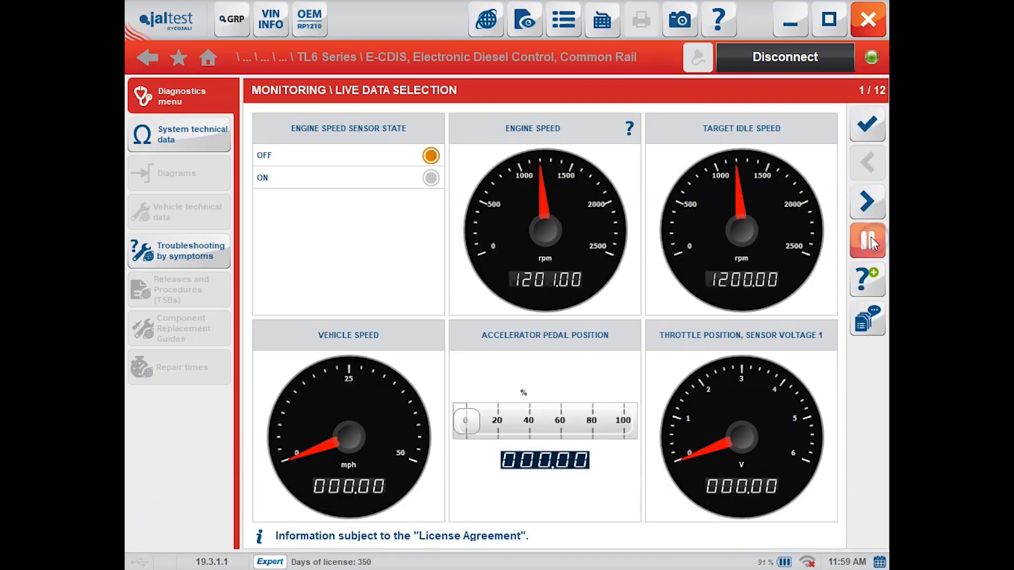
click(867, 202)
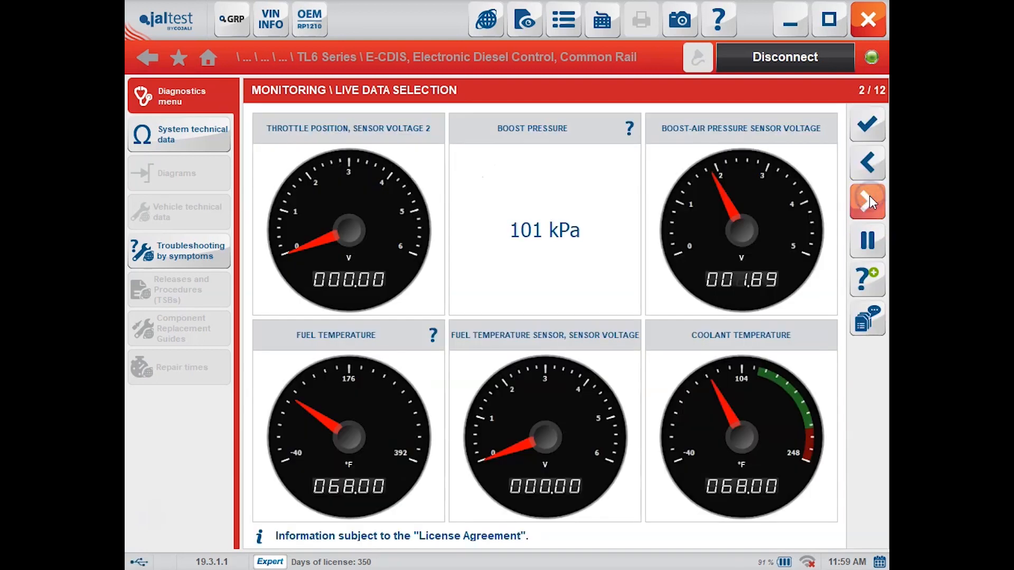
click(865, 200)
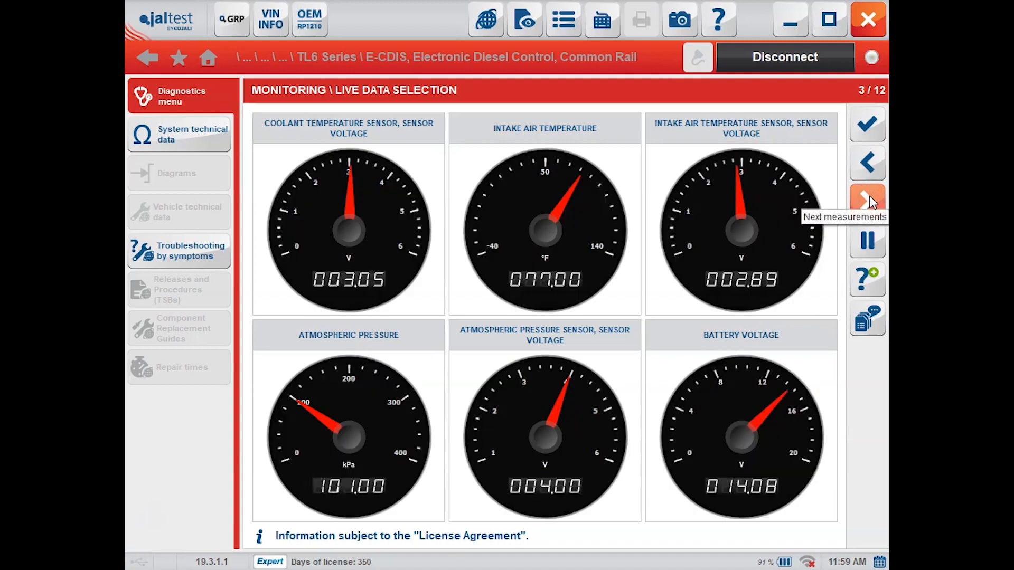
mouse_move(867, 124)
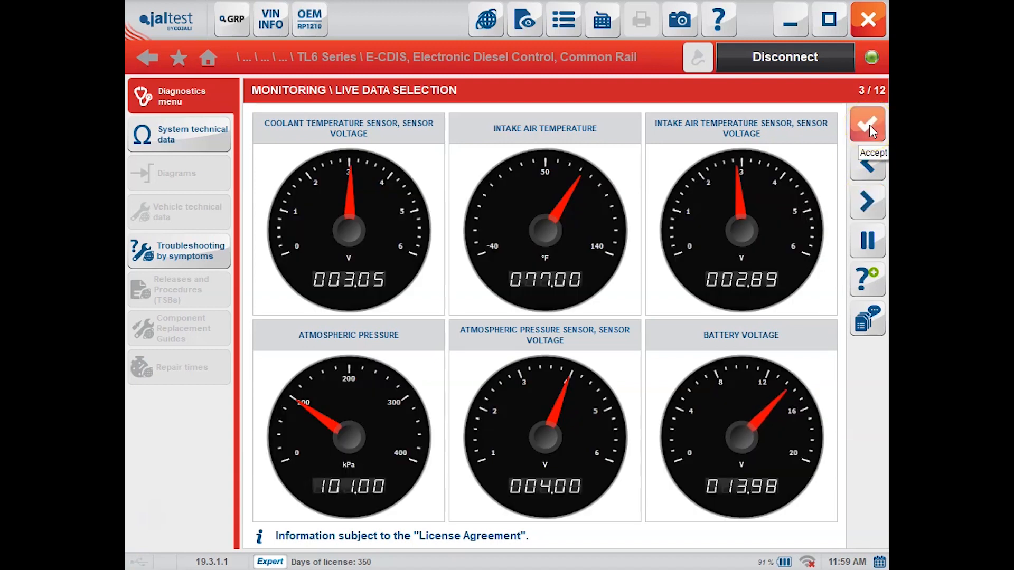
click(867, 124)
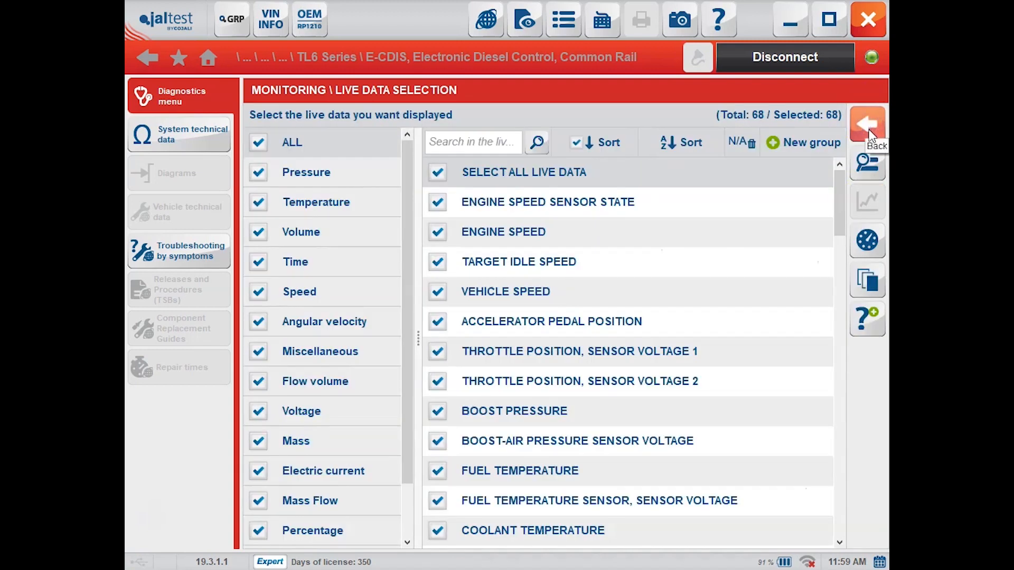
click(867, 123)
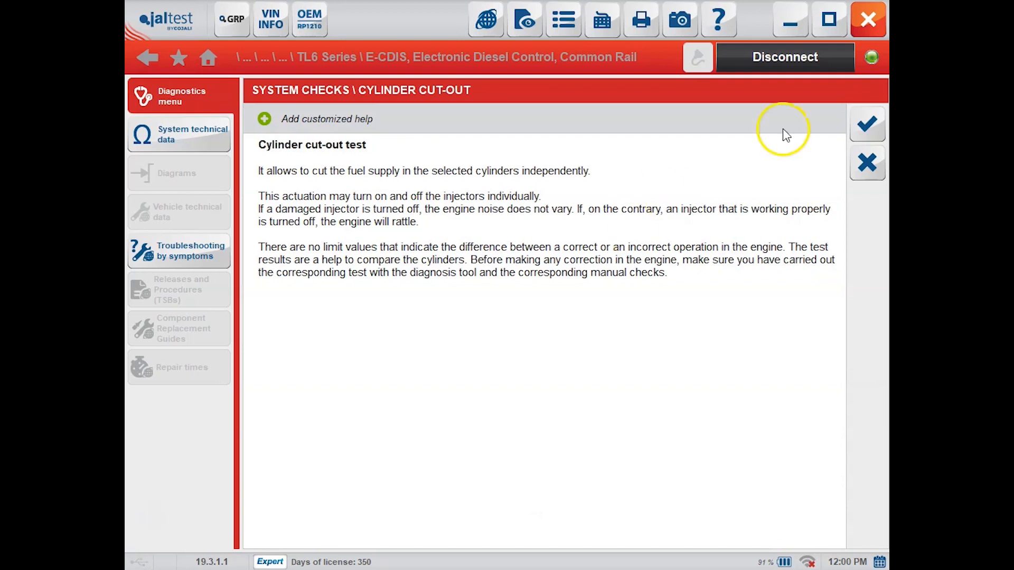
Accept the cylinder cut-out help and confirm the initial conditions at 1200 rpm.
click(867, 125)
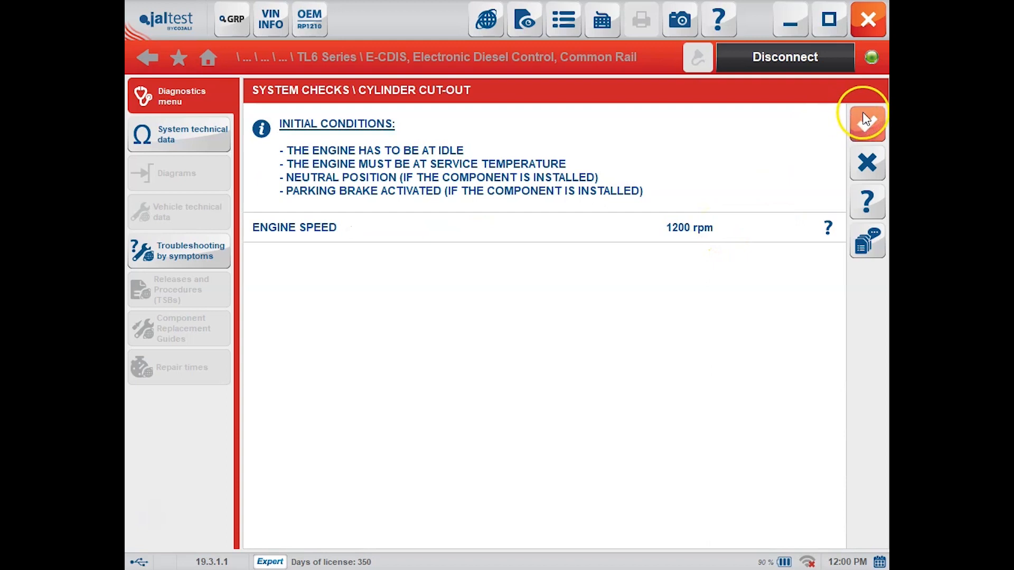
click(865, 118)
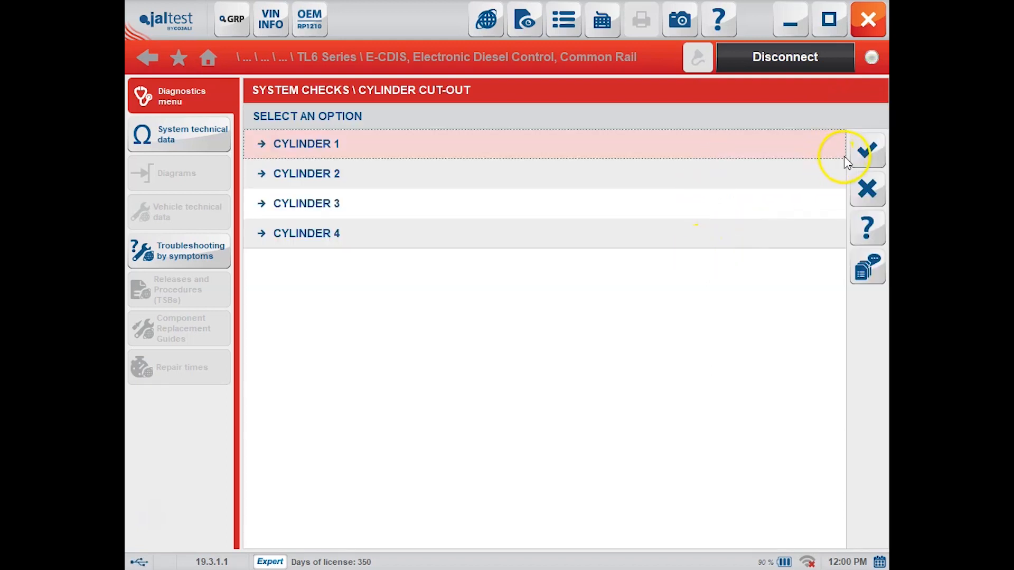
Start the cut-out test on cylinder 1, switching it off and back on.
click(305, 143)
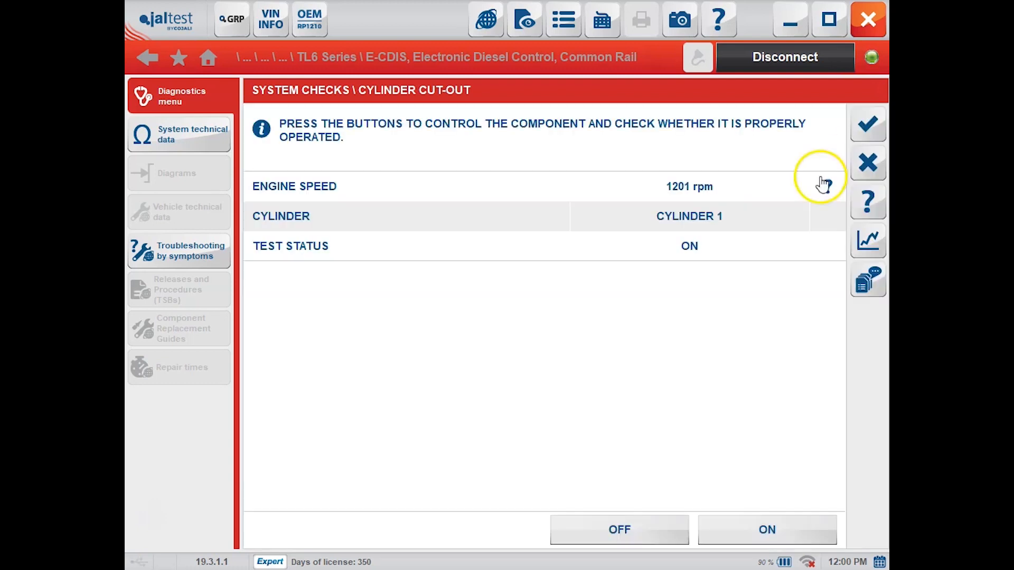
click(619, 530)
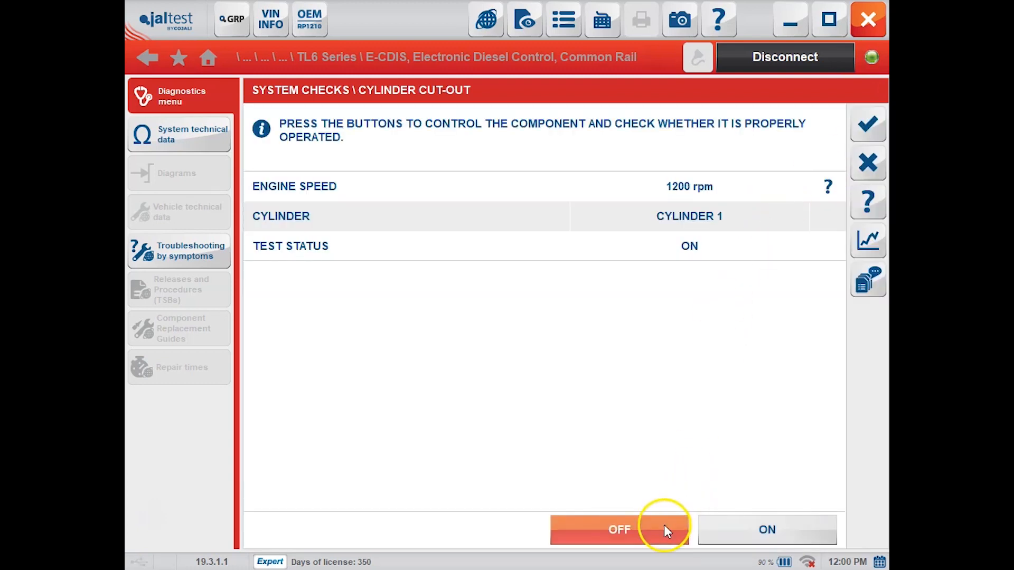
click(737, 529)
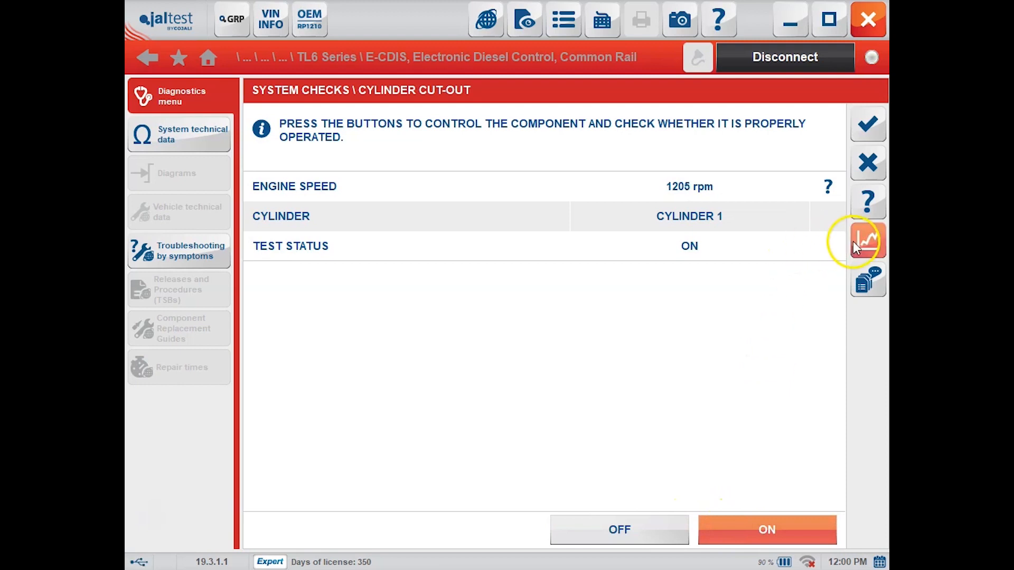
Graph engine speed while cutting cylinder 1 off and on again, then return to the cylinder list.
click(868, 240)
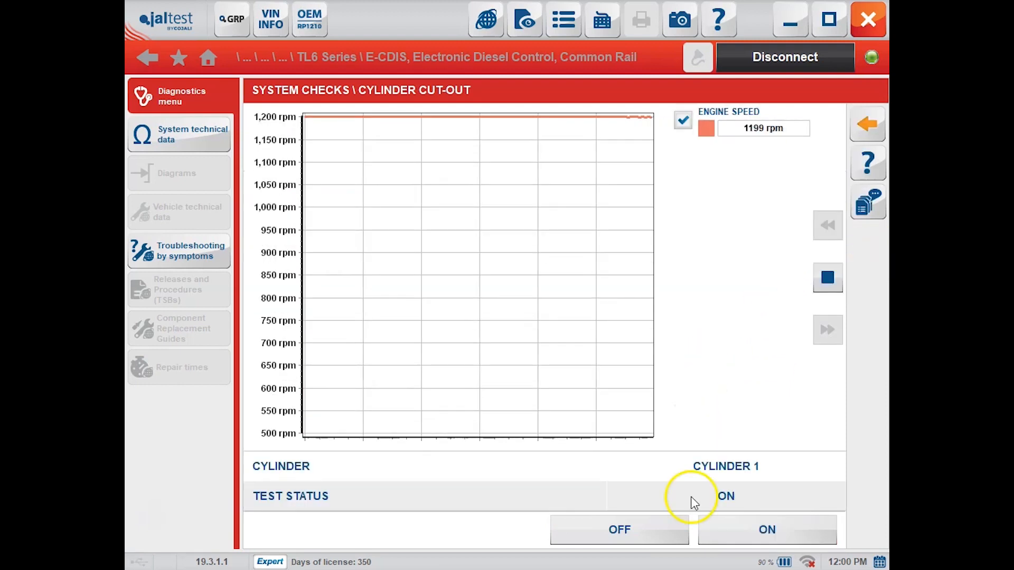
click(619, 530)
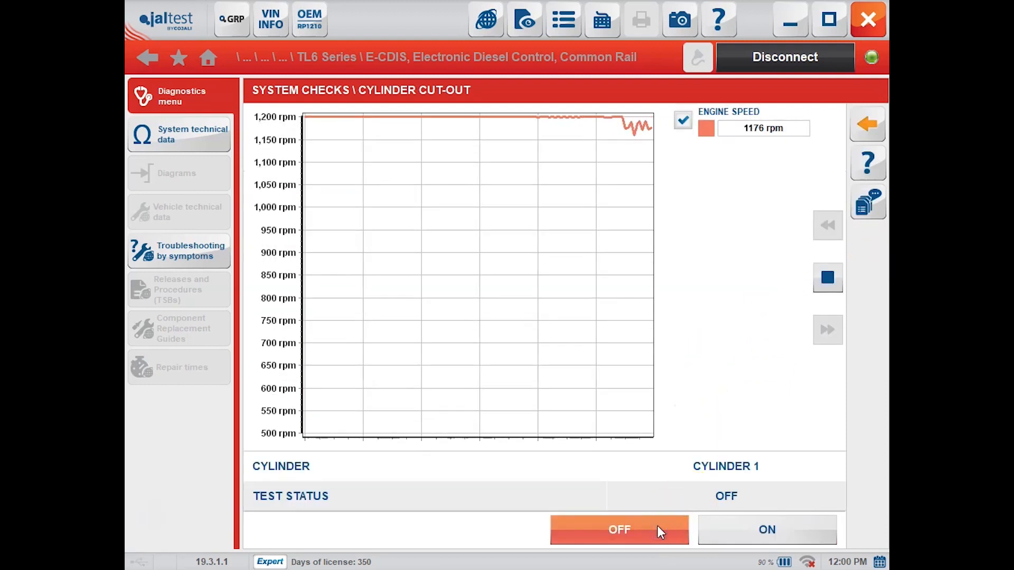
click(741, 530)
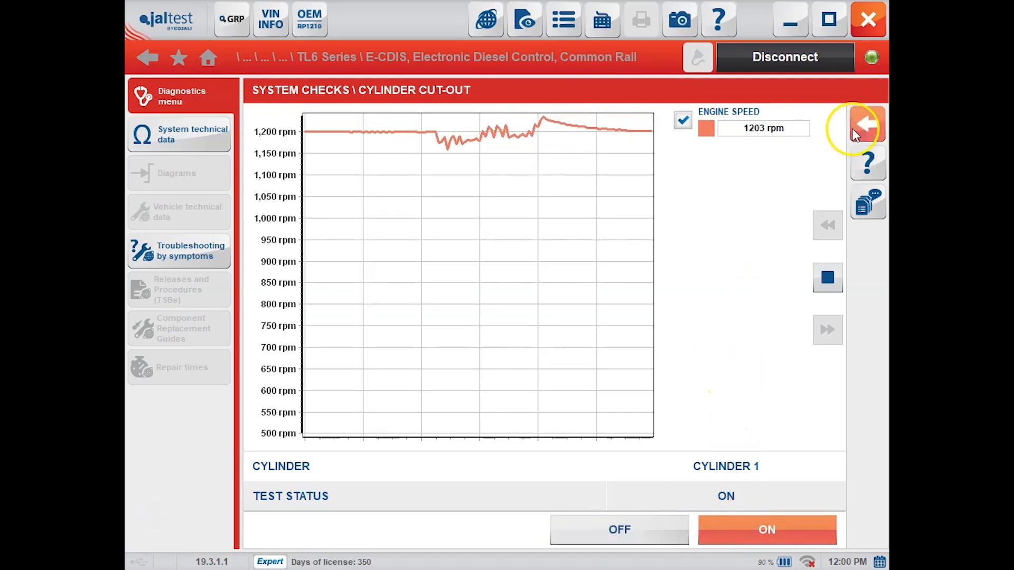
click(868, 123)
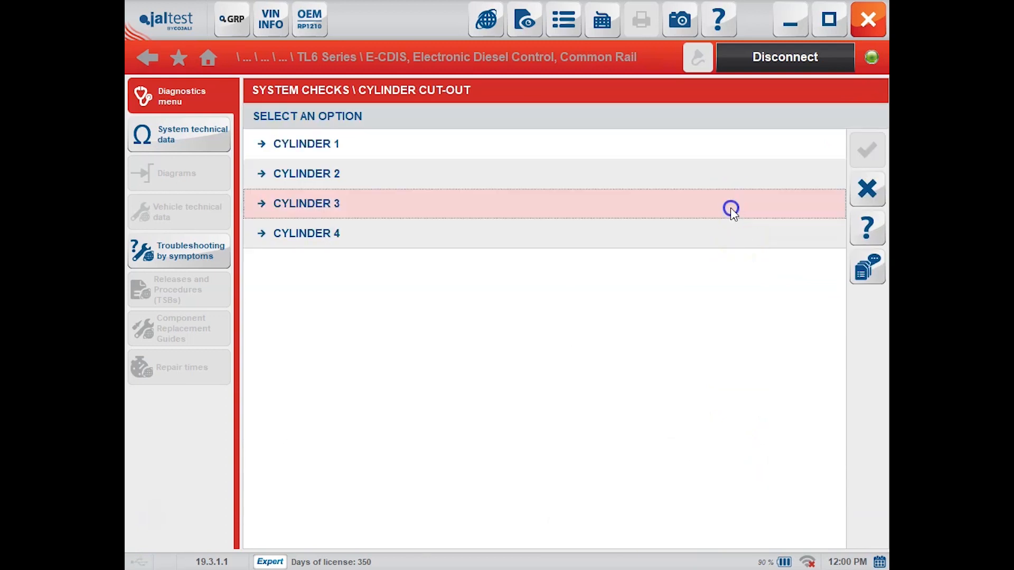
Cut cylinder 3 off and back on with engine speed graphed, then exit the test.
click(306, 204)
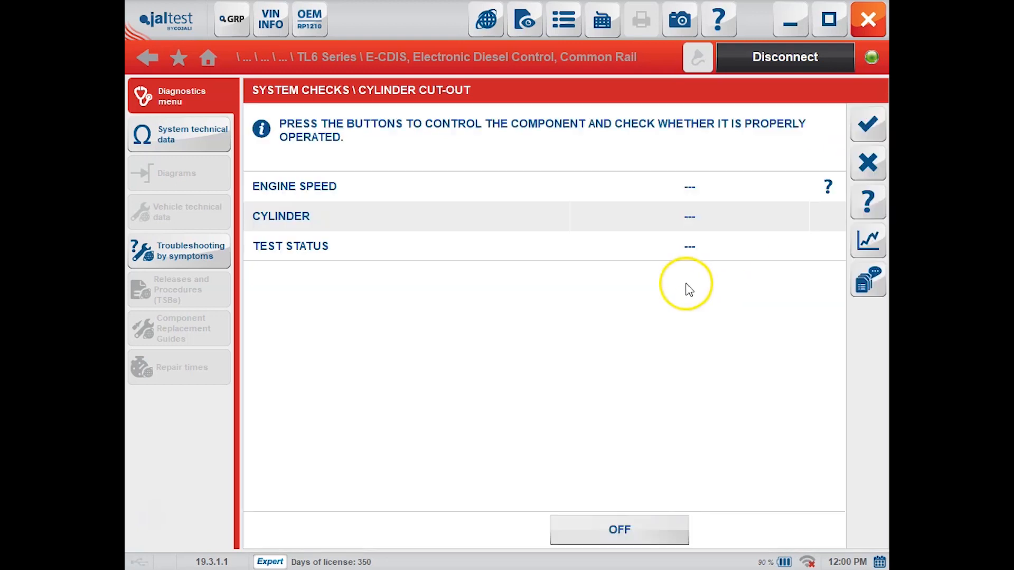
click(767, 530)
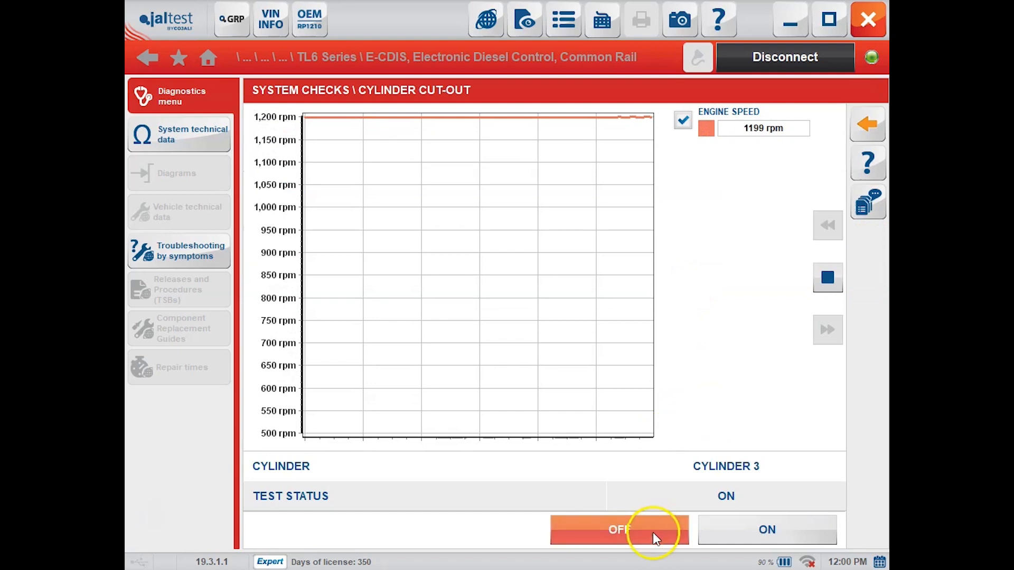
click(619, 530)
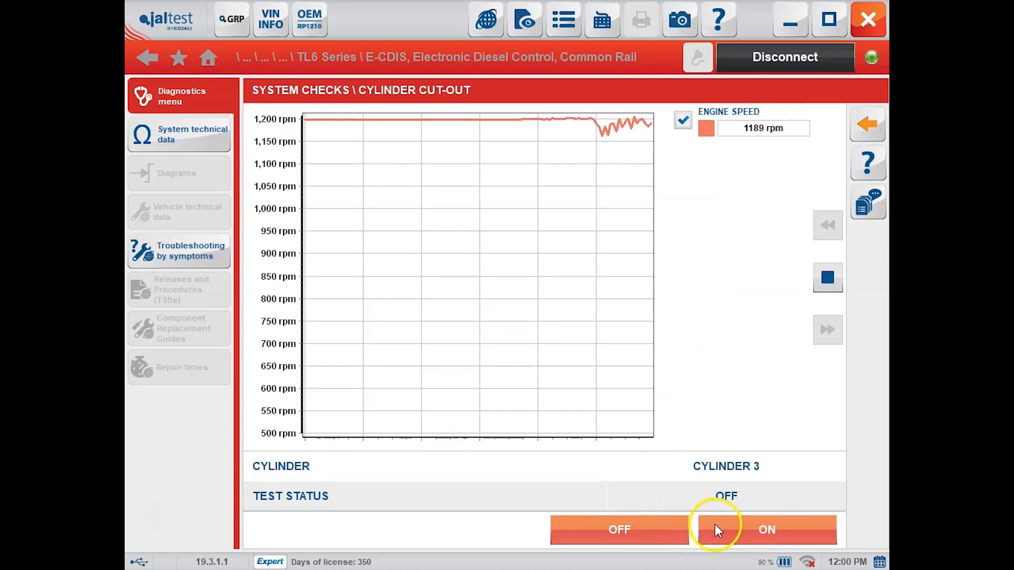
click(767, 530)
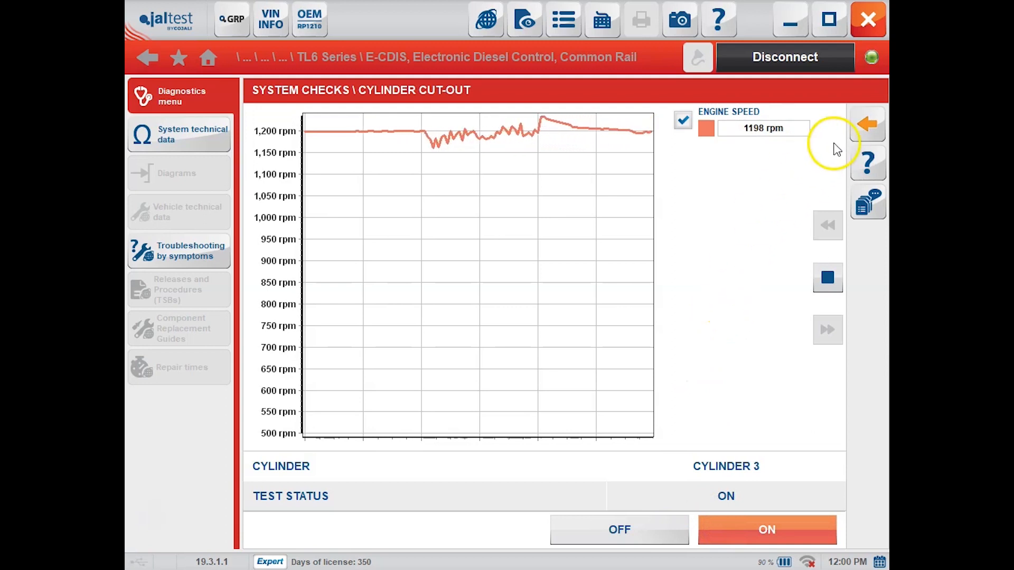
click(868, 123)
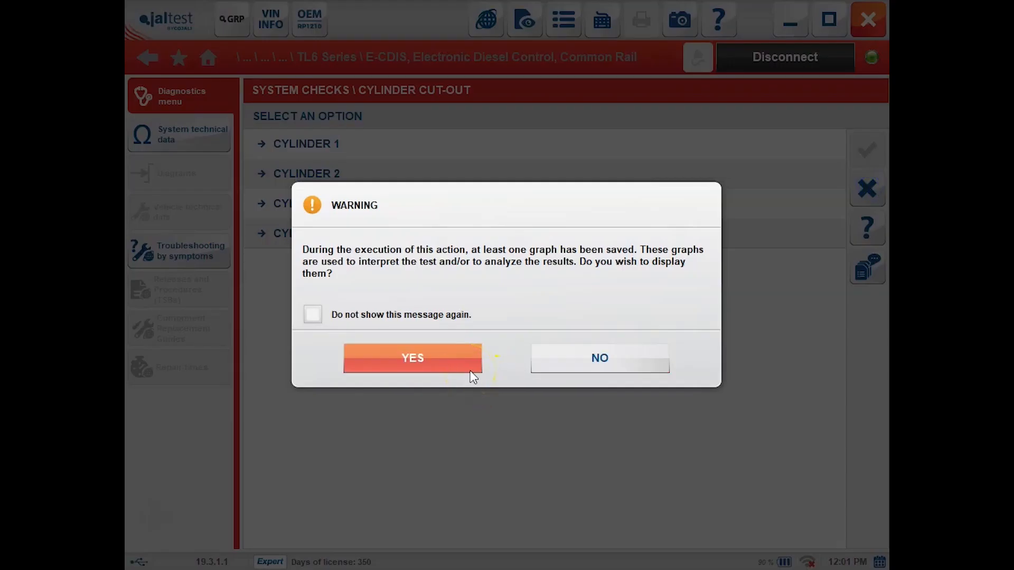
Display and scroll through the saved cylinder 1 and 3 speed graphs, then finish reviewing.
click(412, 358)
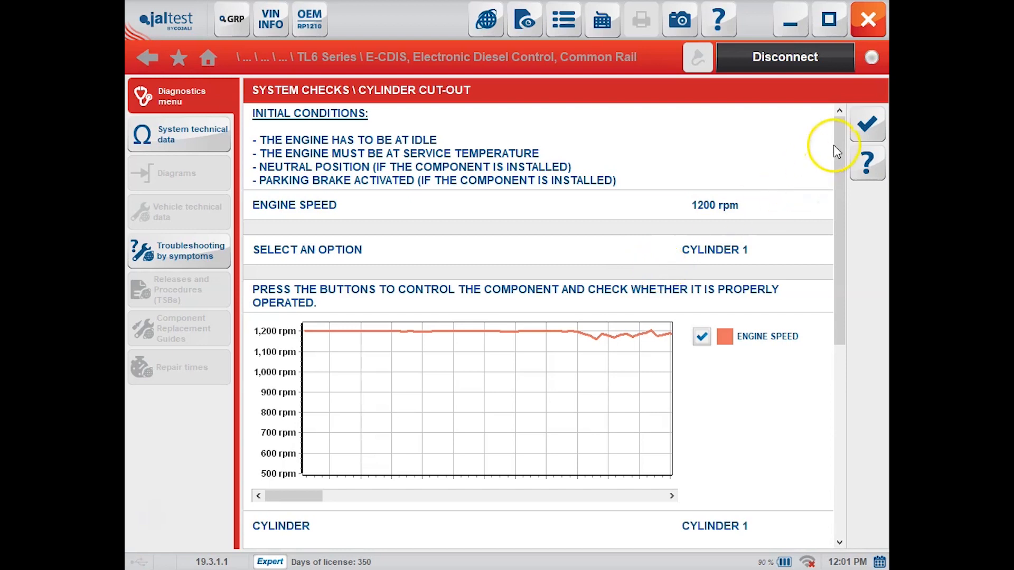
scroll(down, 3)
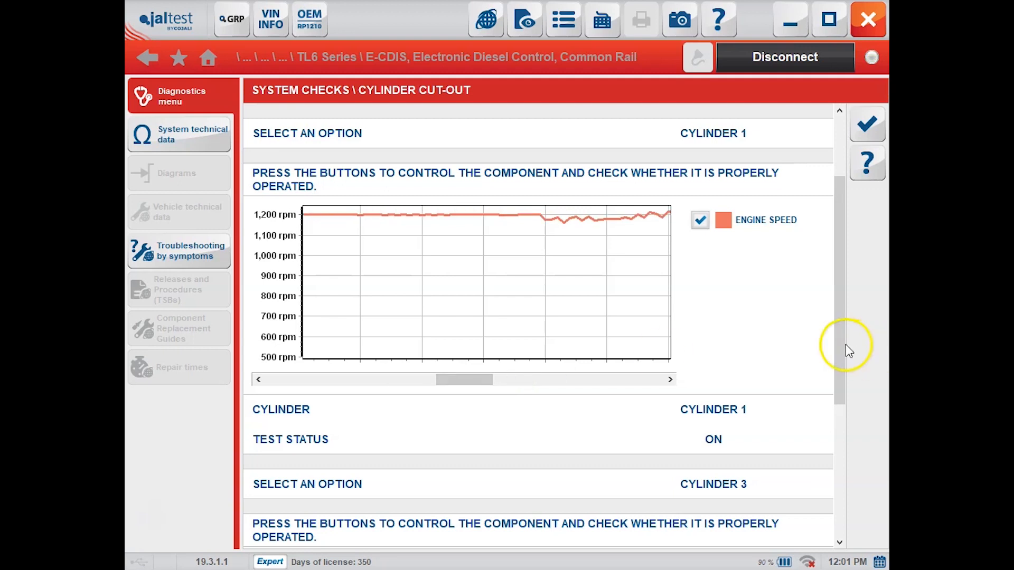
scroll(down, 3)
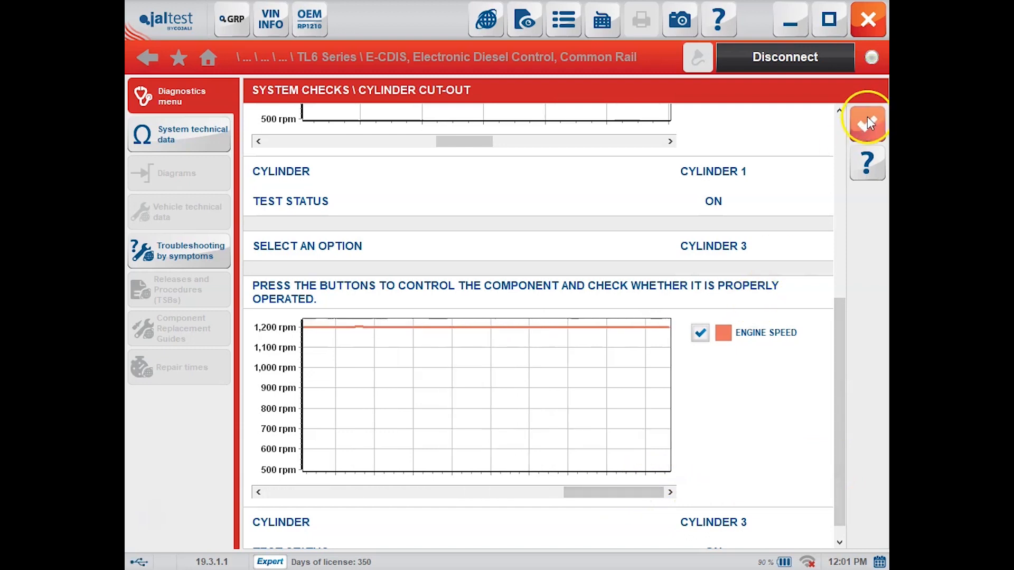
click(866, 122)
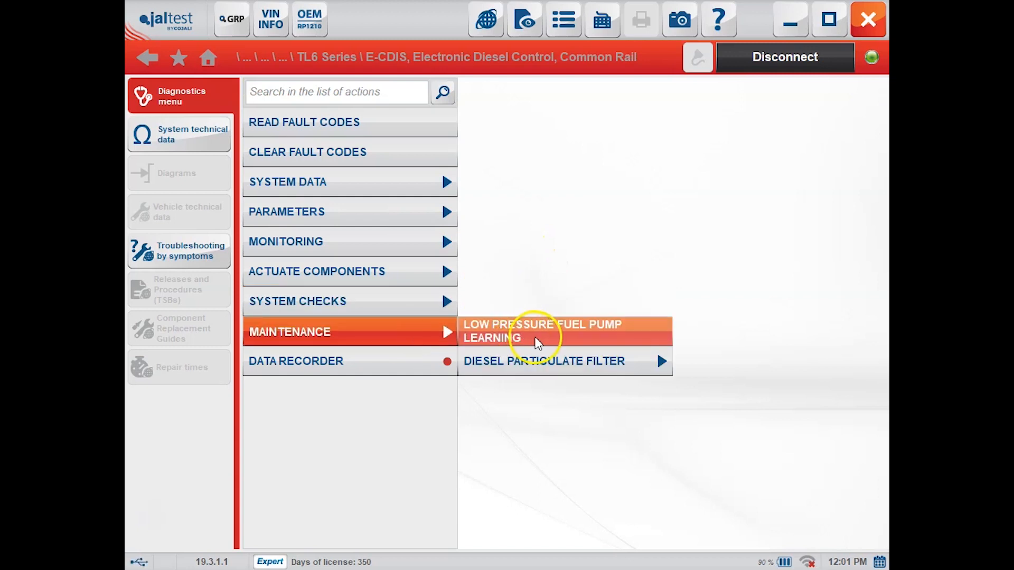
mouse_move(554, 362)
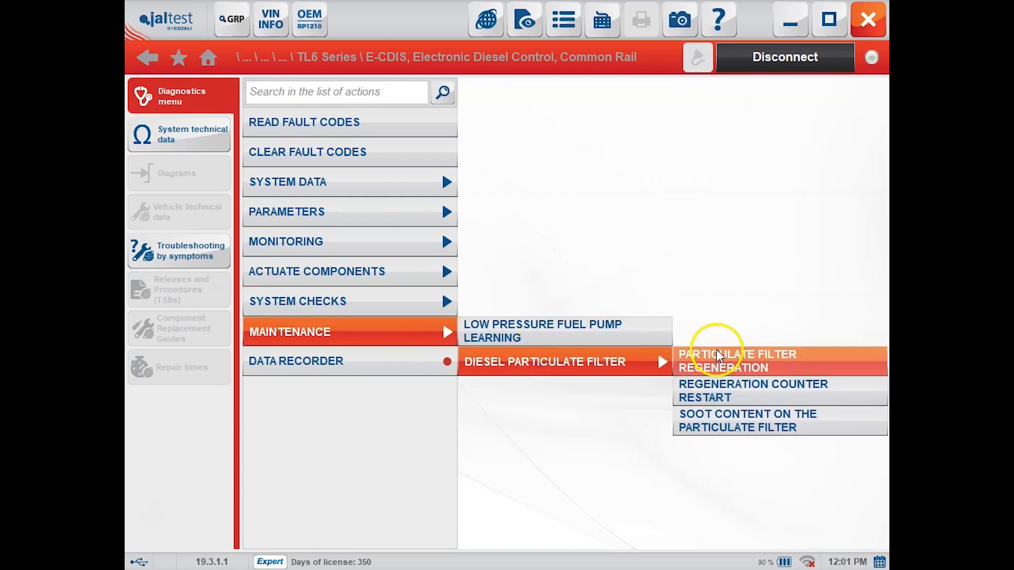
Start Particulate Filter Regeneration under Maintenance and accept the expert-mode terms.
click(731, 361)
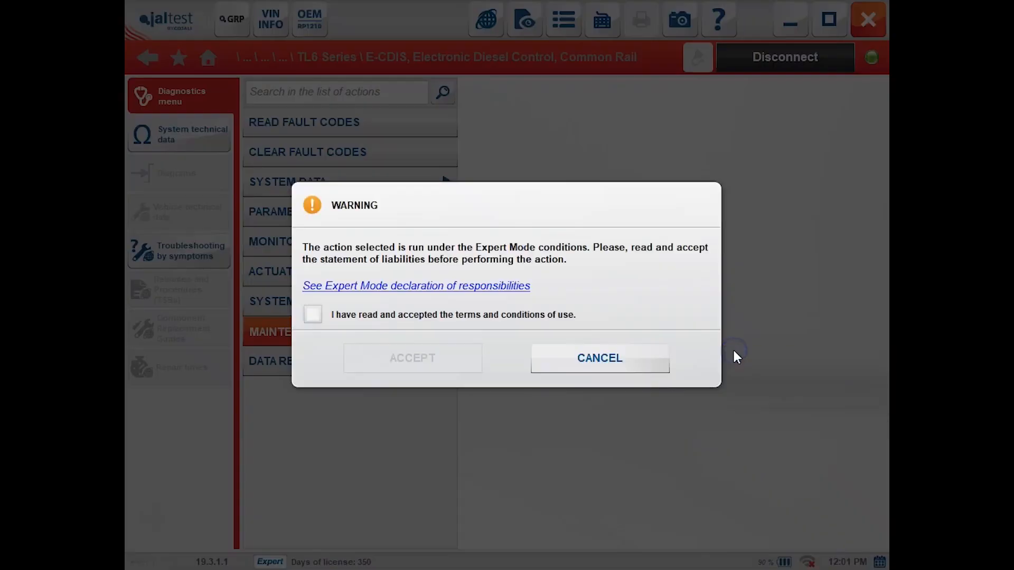
click(312, 314)
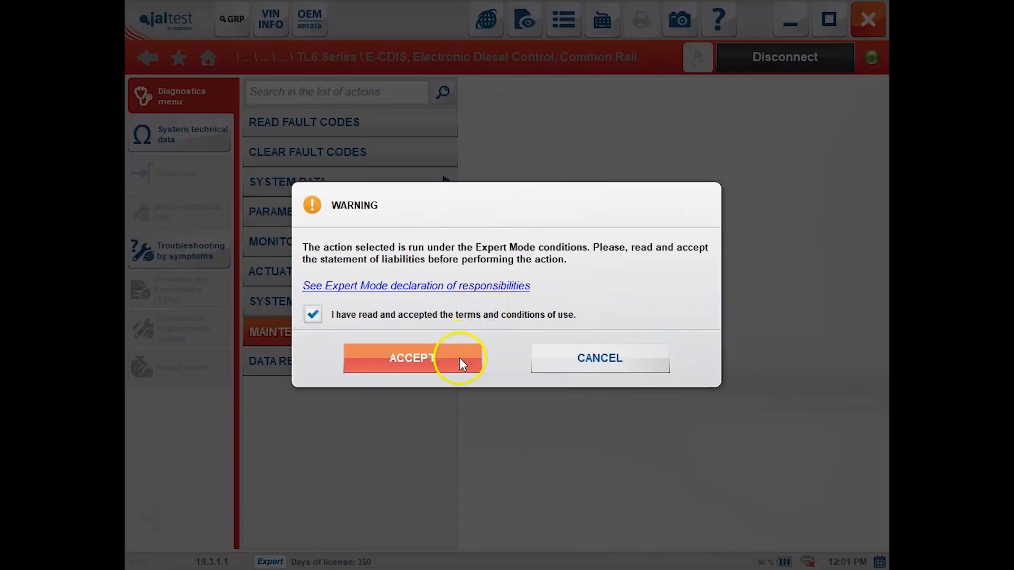
click(412, 358)
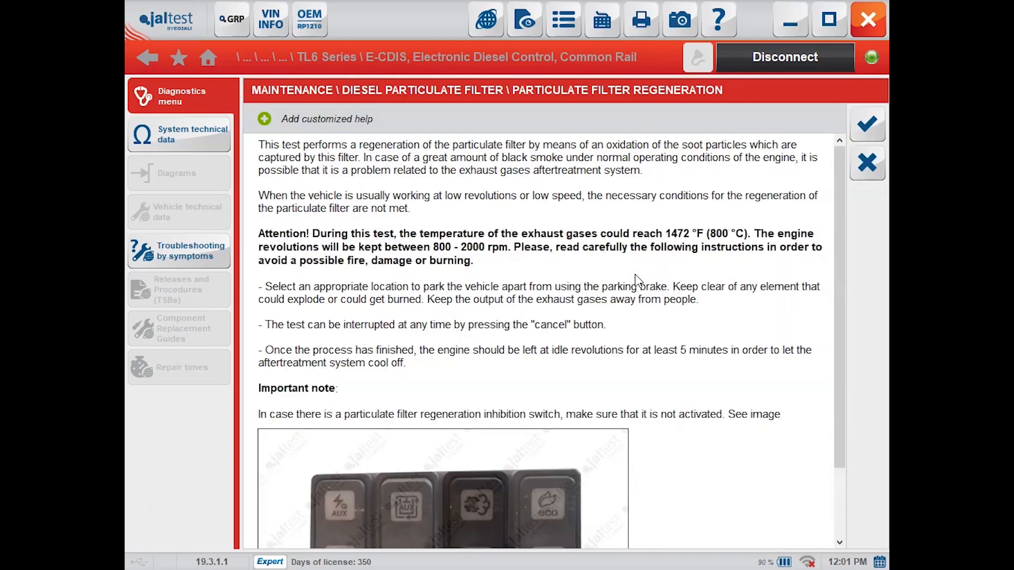
Review the regeneration help and start DPF regeneration with initial conditions met at 1200 rpm.
scroll(down, 3)
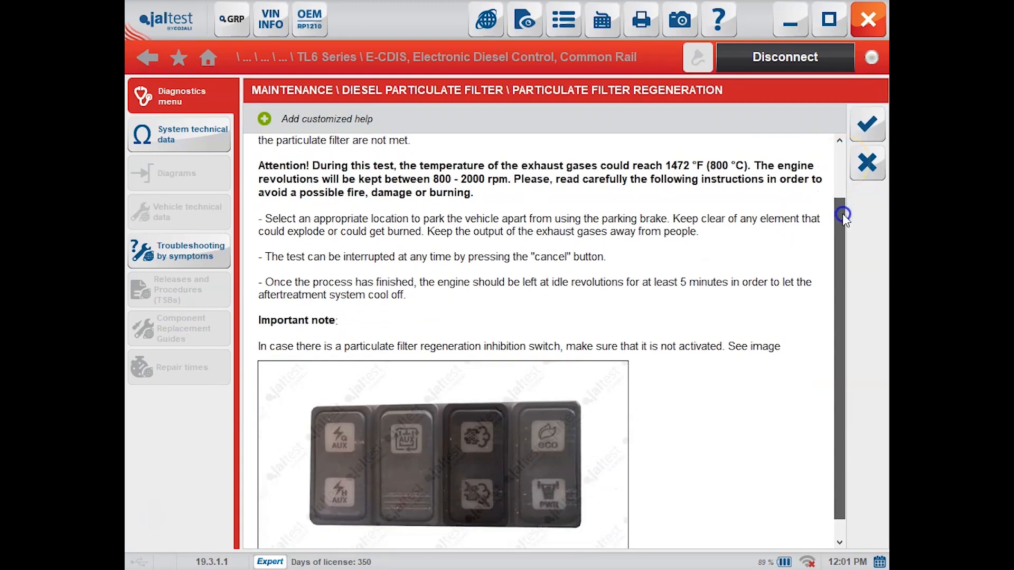
scroll(down, 3)
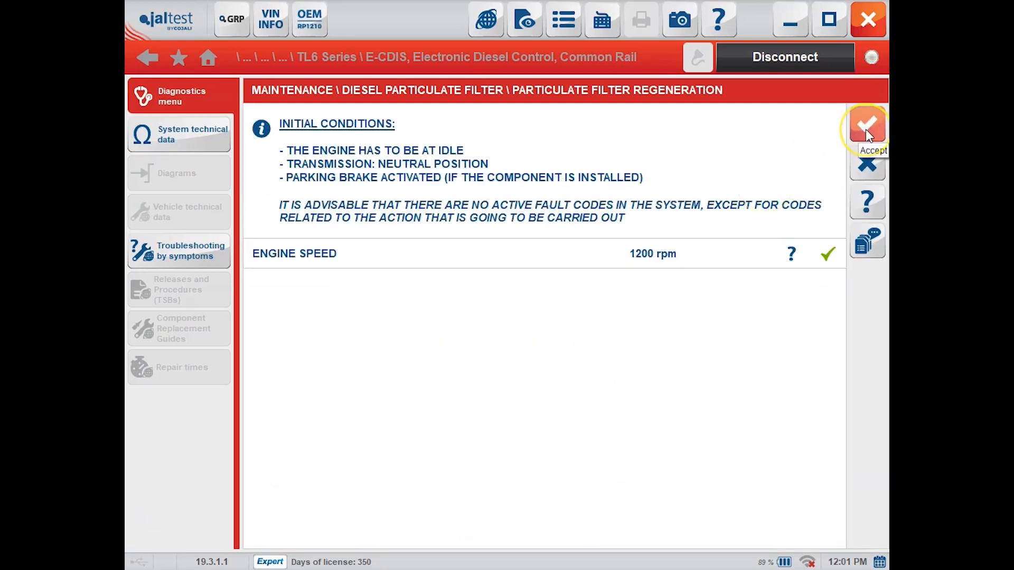
click(867, 125)
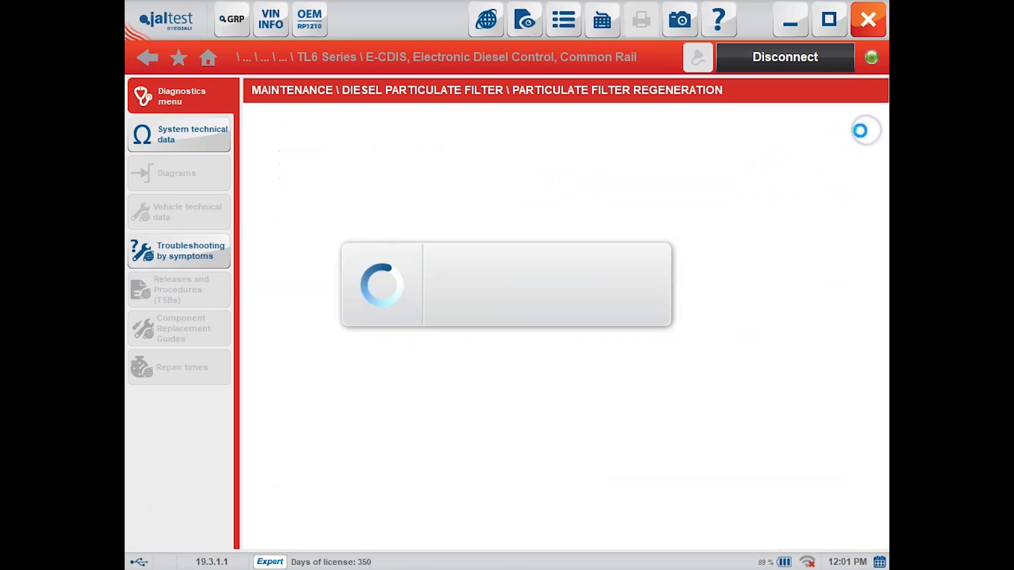